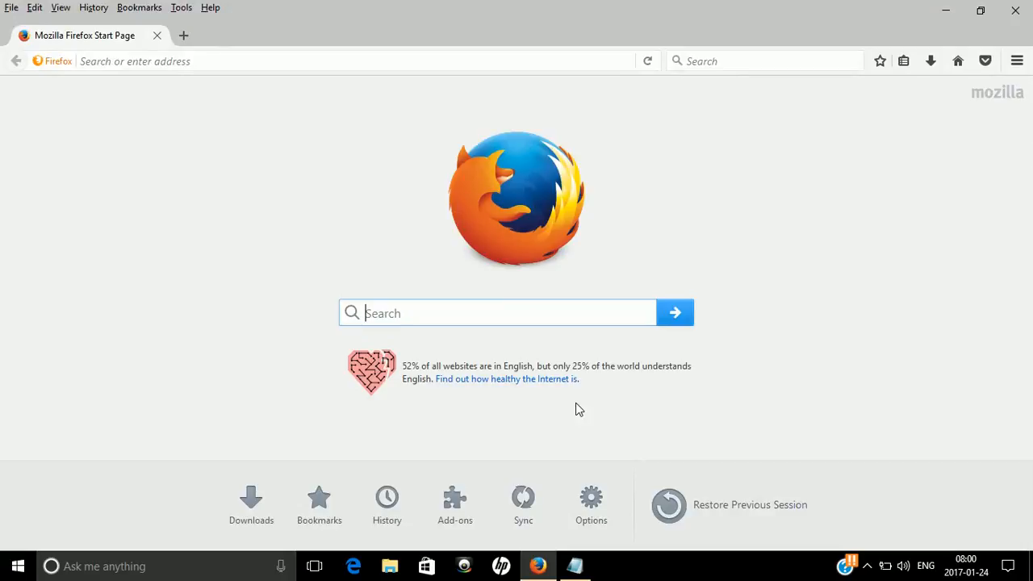
# Navigate to google.com from the address bar
pyautogui.click(222, 62)
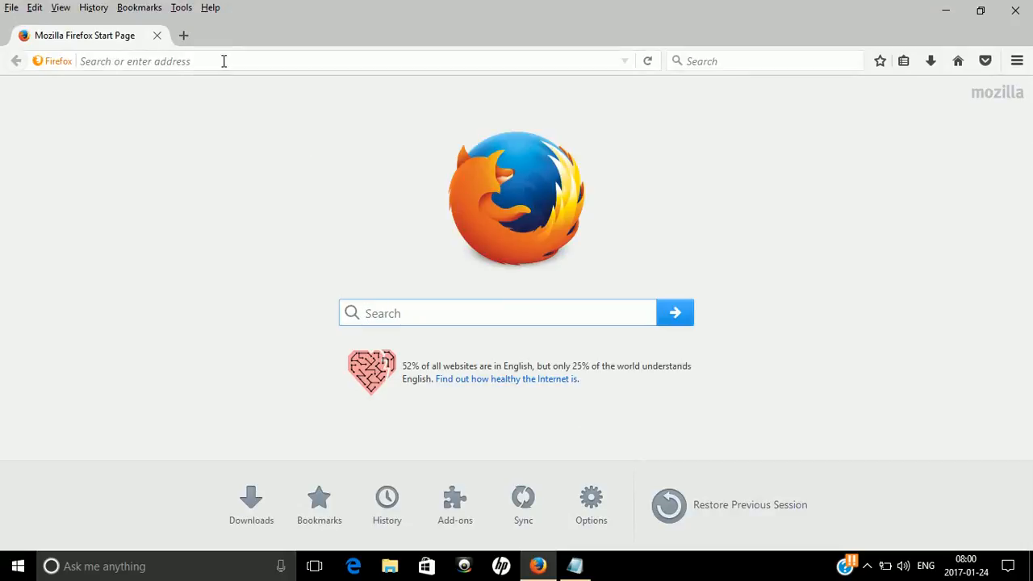
pyautogui.write('google.com')
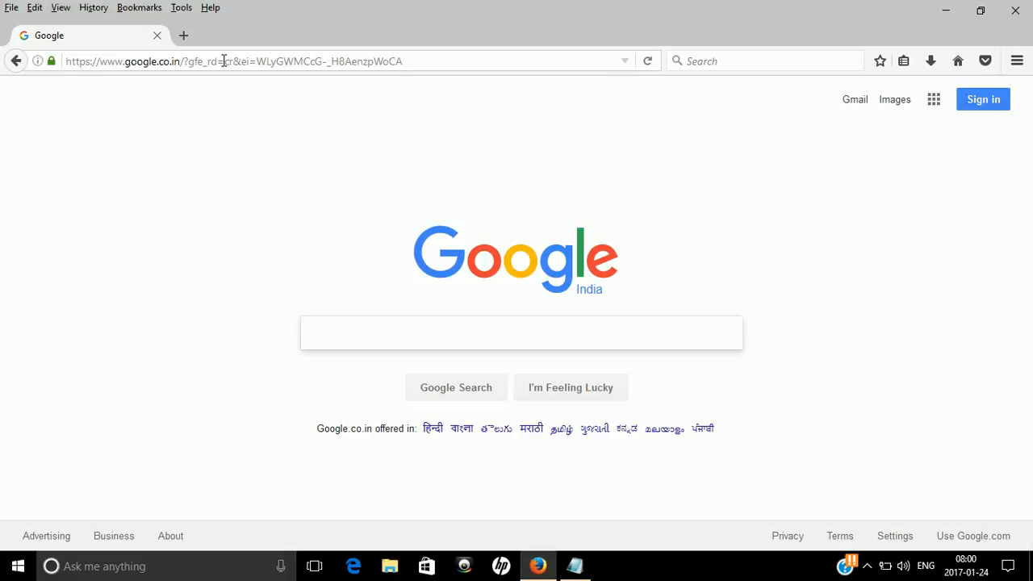
pyautogui.click(521, 332)
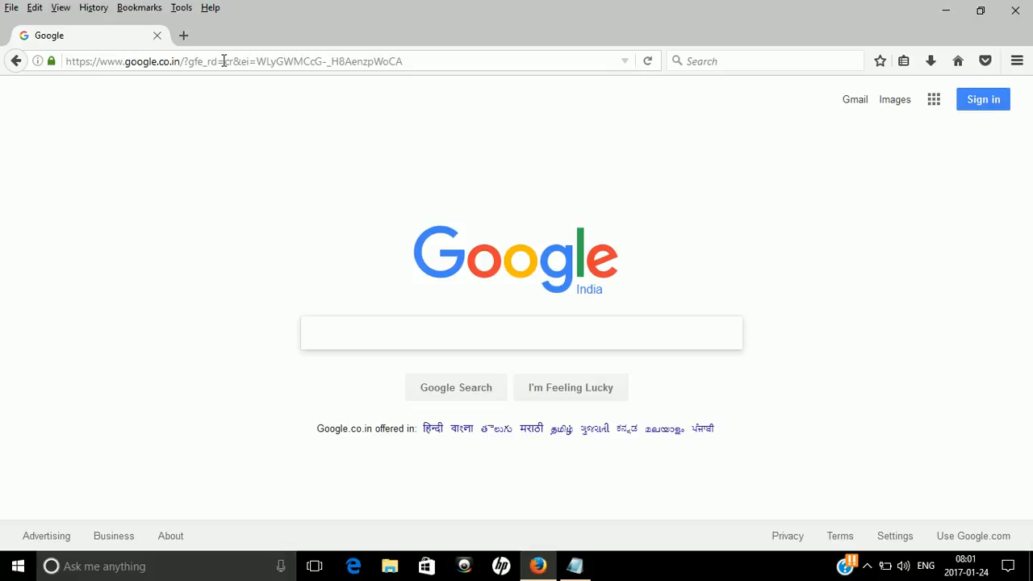
pyautogui.click(522, 332)
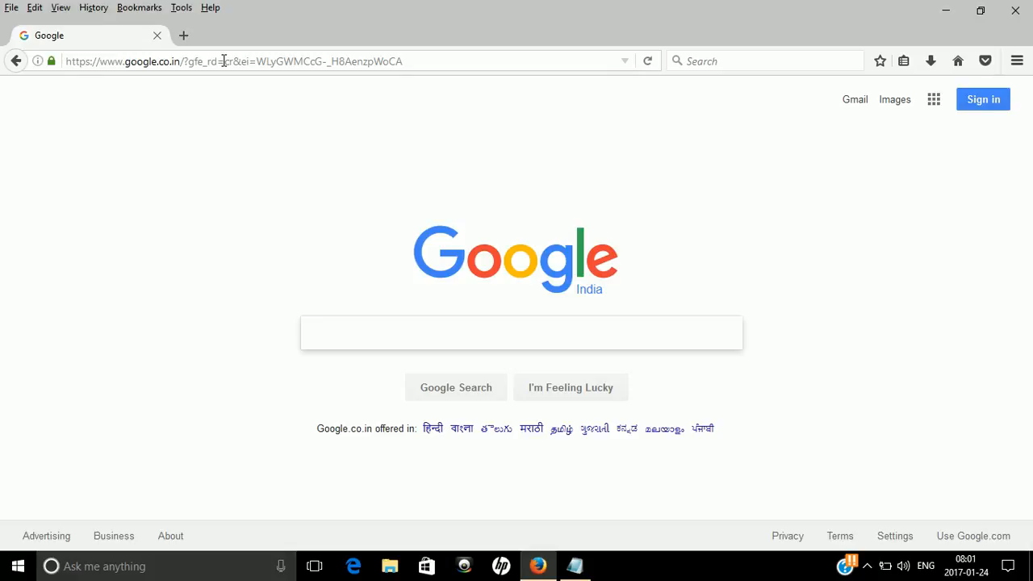
pyautogui.click(522, 332)
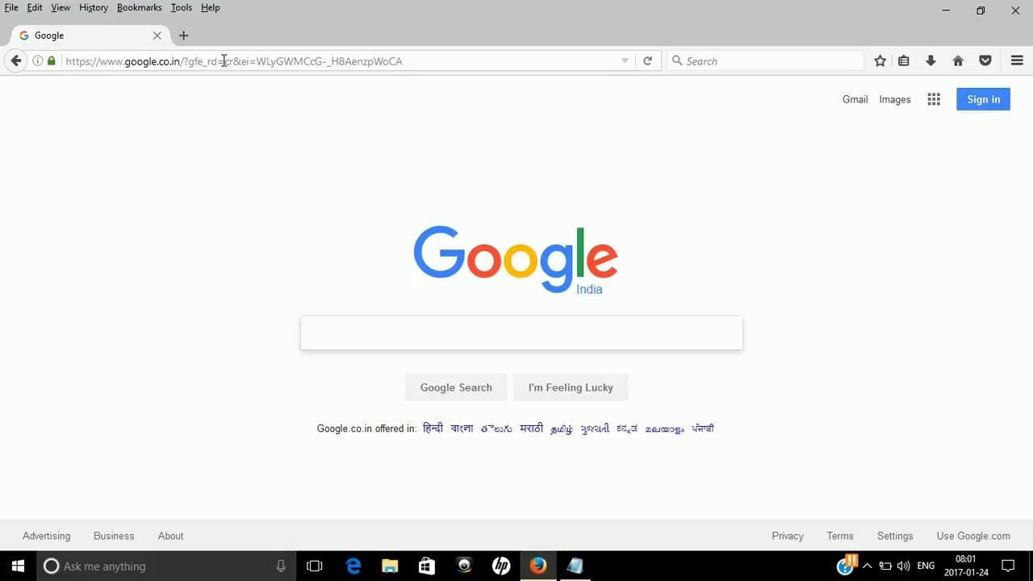
pyautogui.click(522, 333)
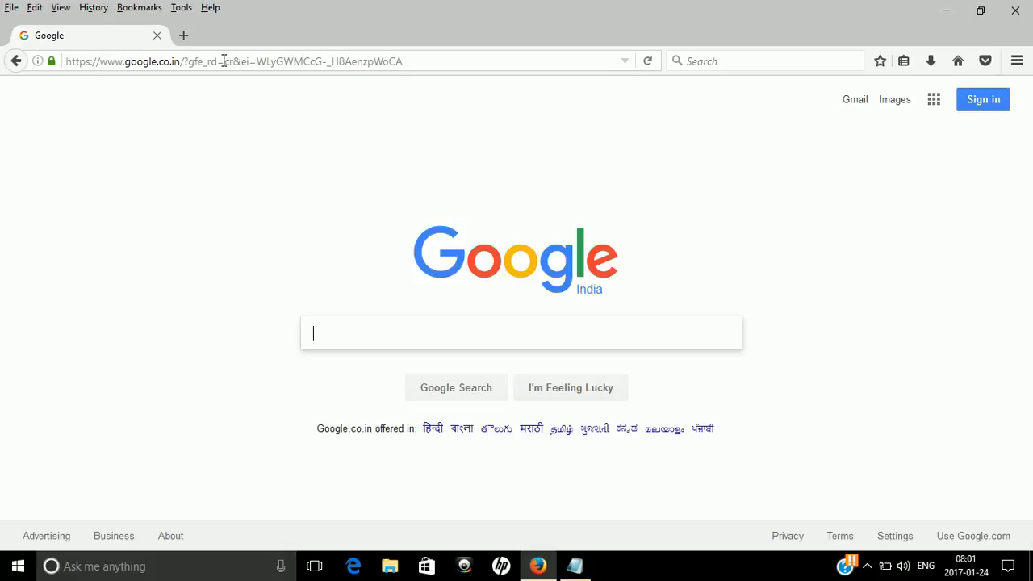
pyautogui.write('google')
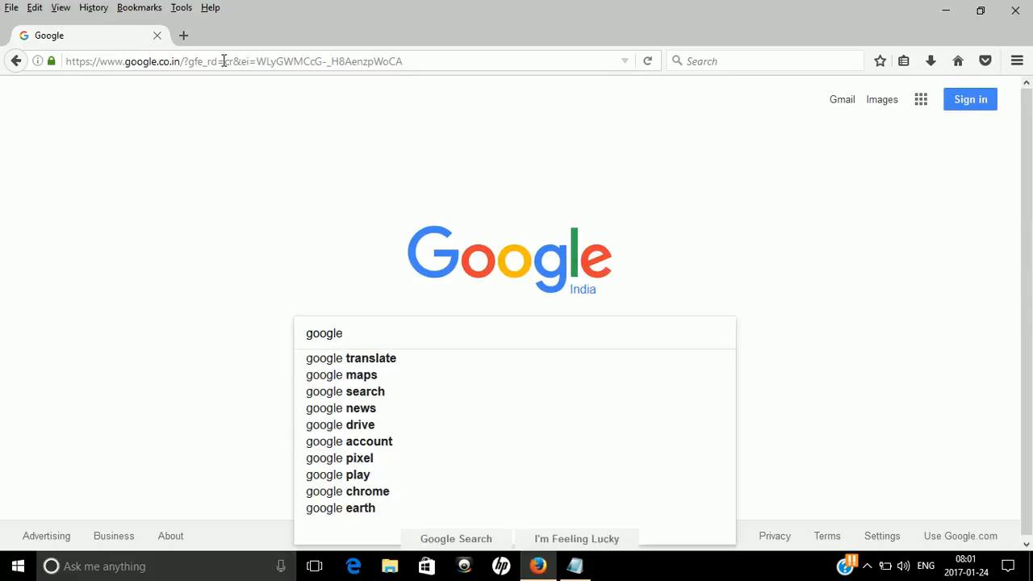
pyautogui.write('hack')
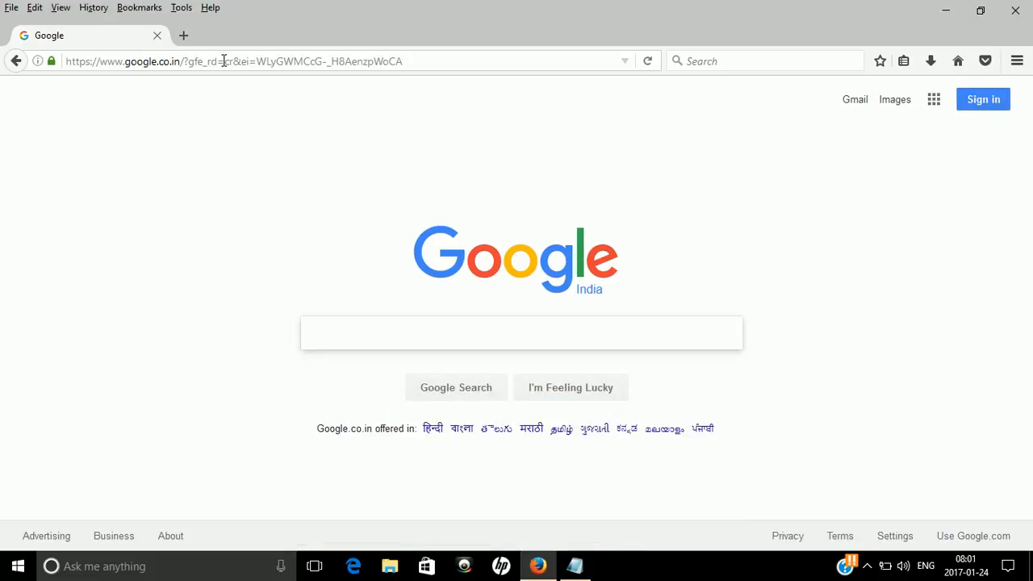
pyautogui.click(522, 332)
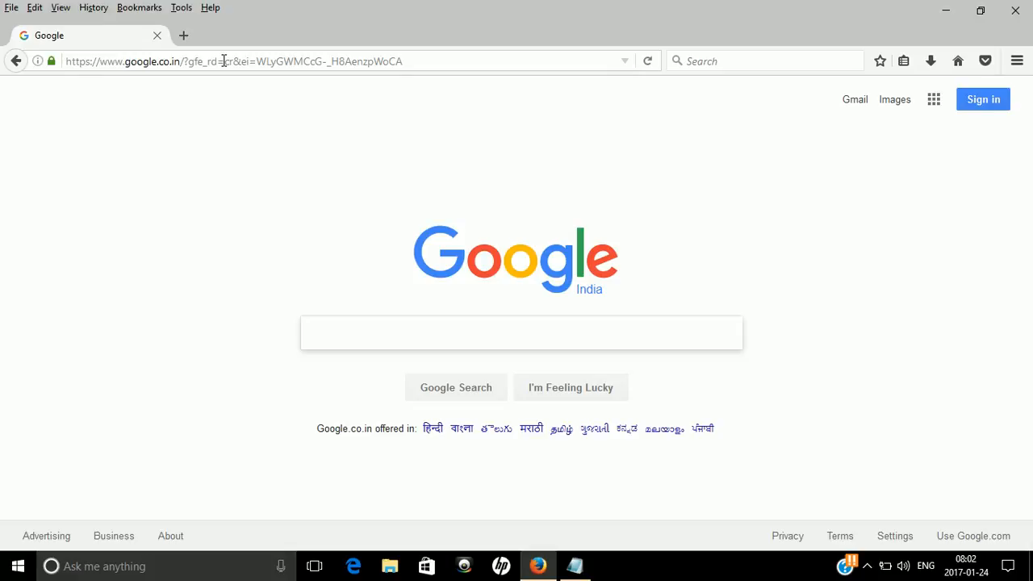
pyautogui.click(522, 332)
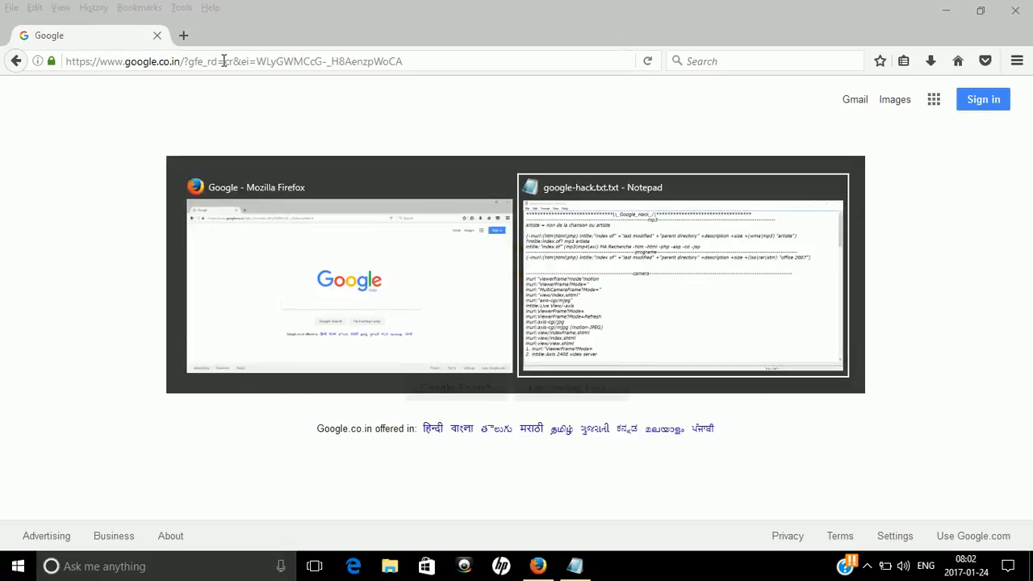
pyautogui.click(681, 278)
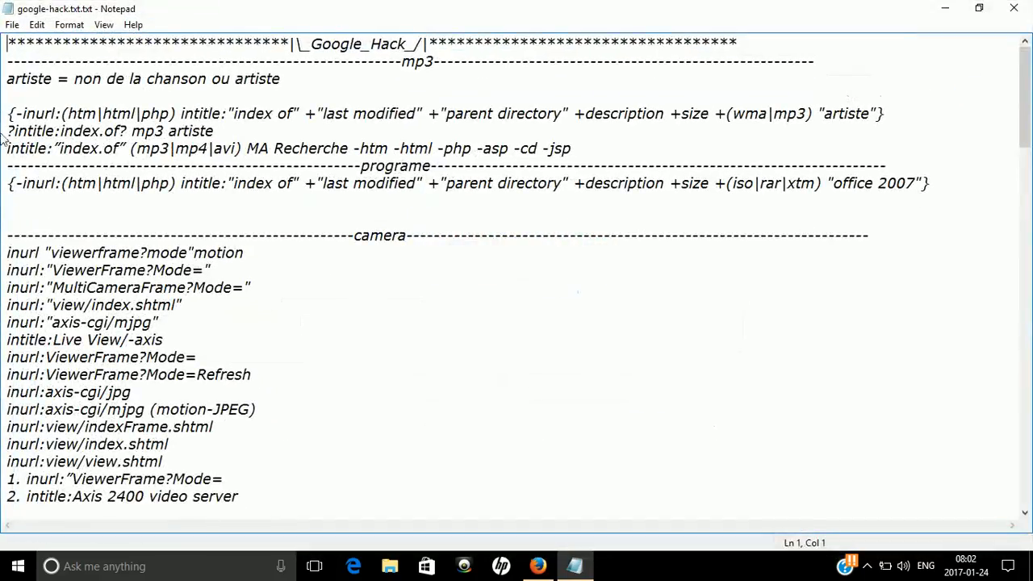
pyautogui.tripleClick(282, 148)
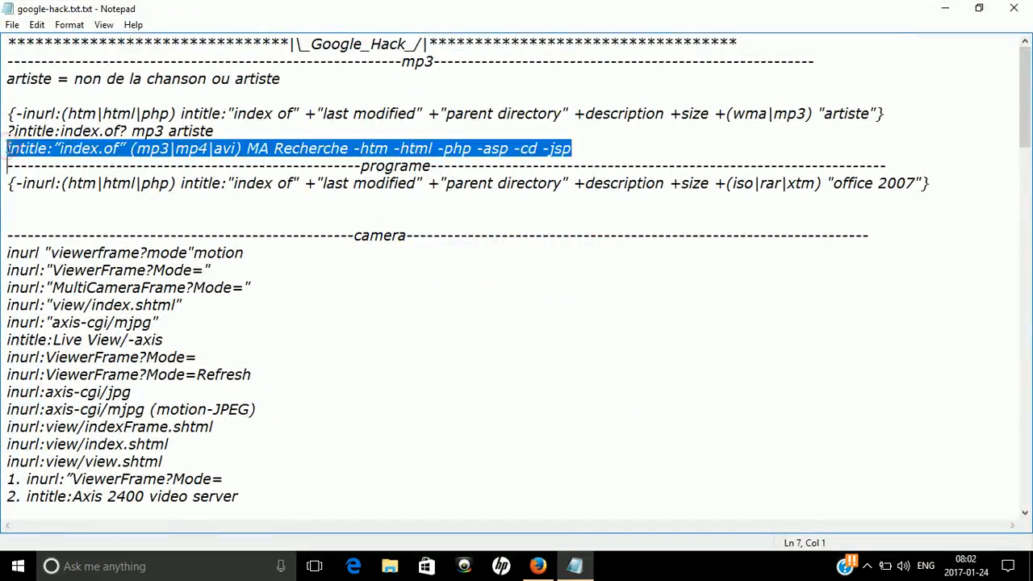
pyautogui.click(536, 565)
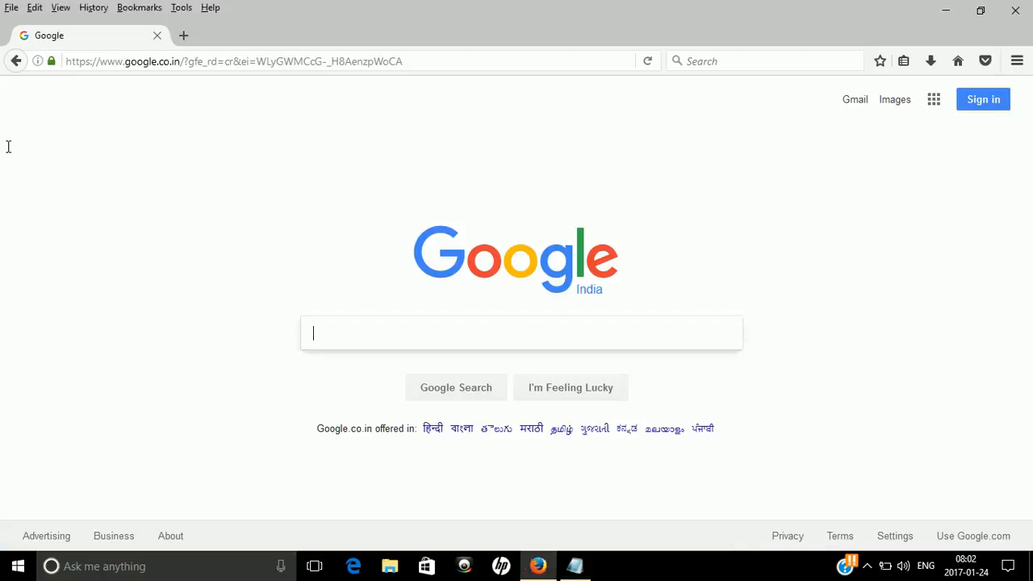
# Paste the index.of dork, trim it to intitle:"index.of" (mp3) omkara and run the search
pyautogui.write('intitle:"index.of" (mp3|mp4|avi) MA Recherche -htm -html -php -asp -cd -jsp')
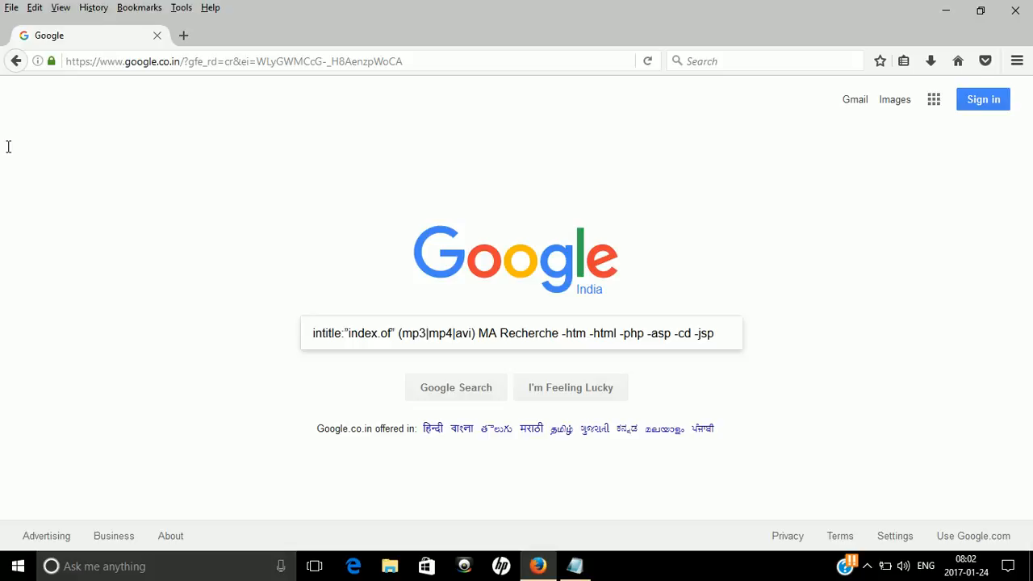
pyautogui.moveTo(394, 329)
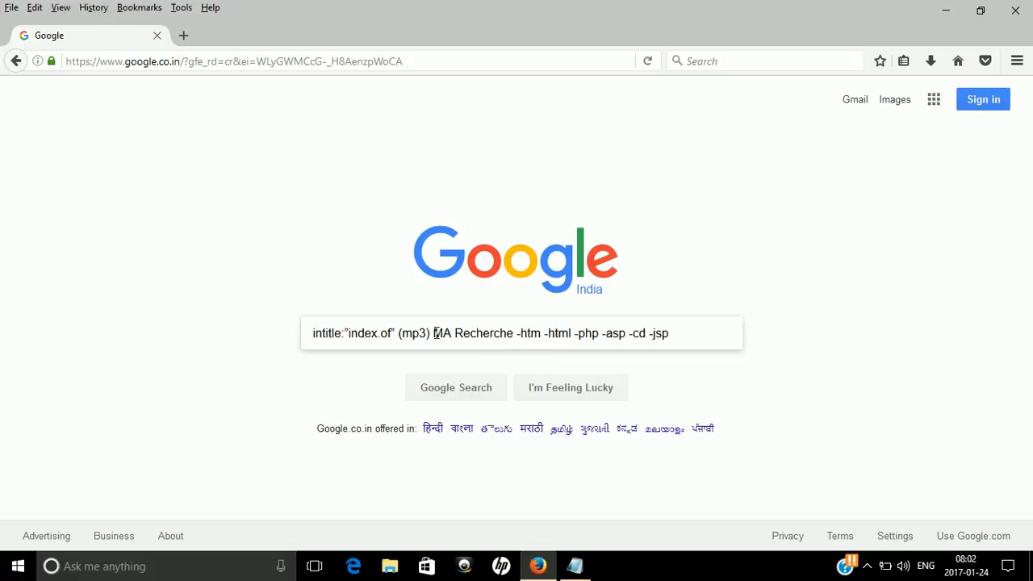
pyautogui.doubleClick(456, 333)
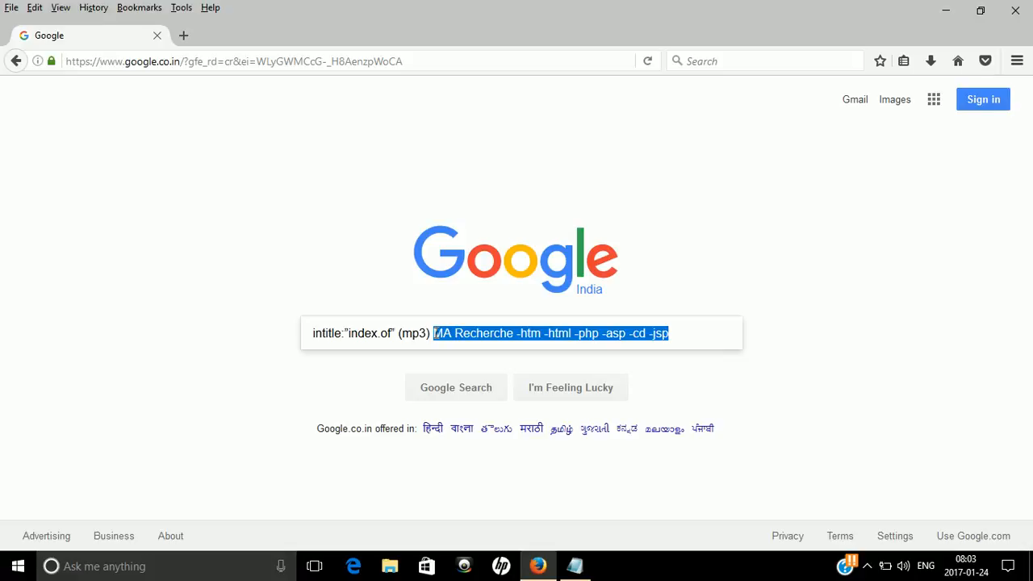
pyautogui.write('omk')
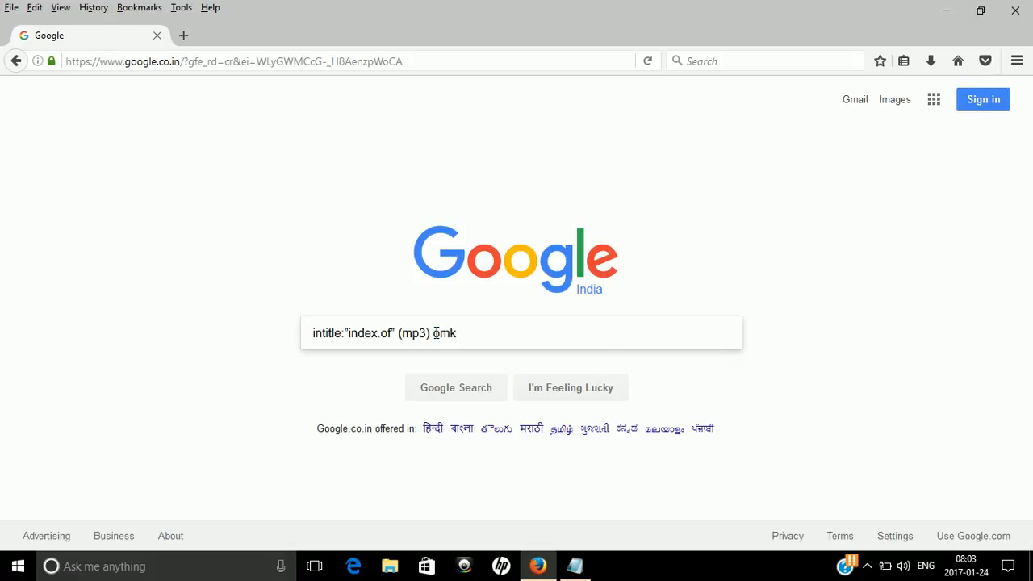
pyautogui.write('ara')
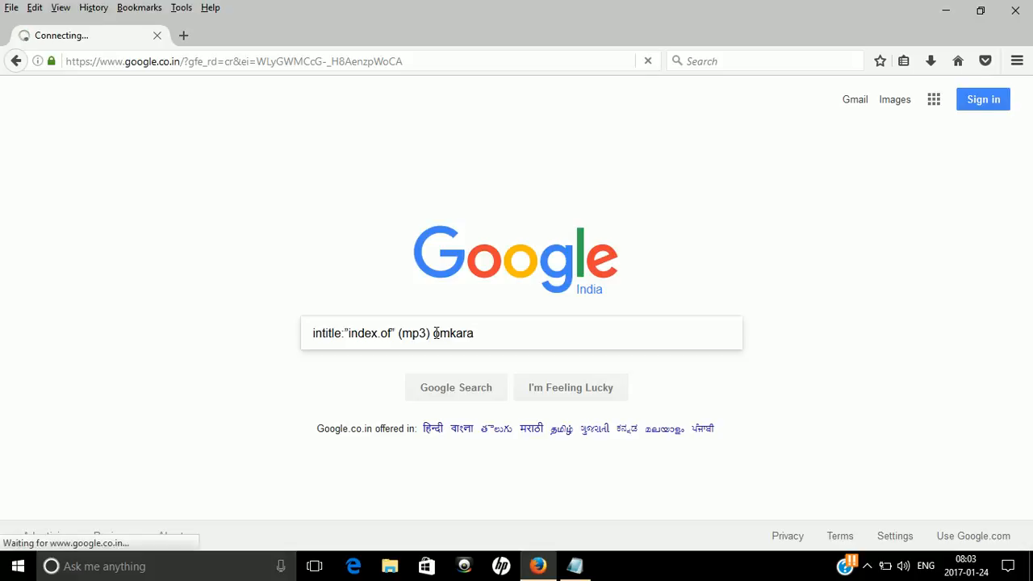
pyautogui.click(455, 388)
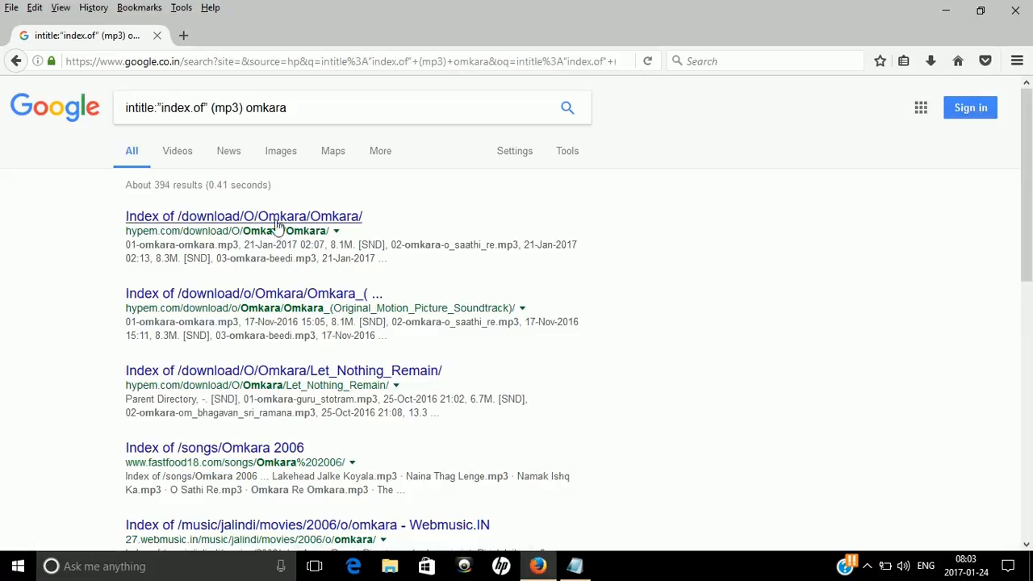
pyautogui.moveTo(233, 184)
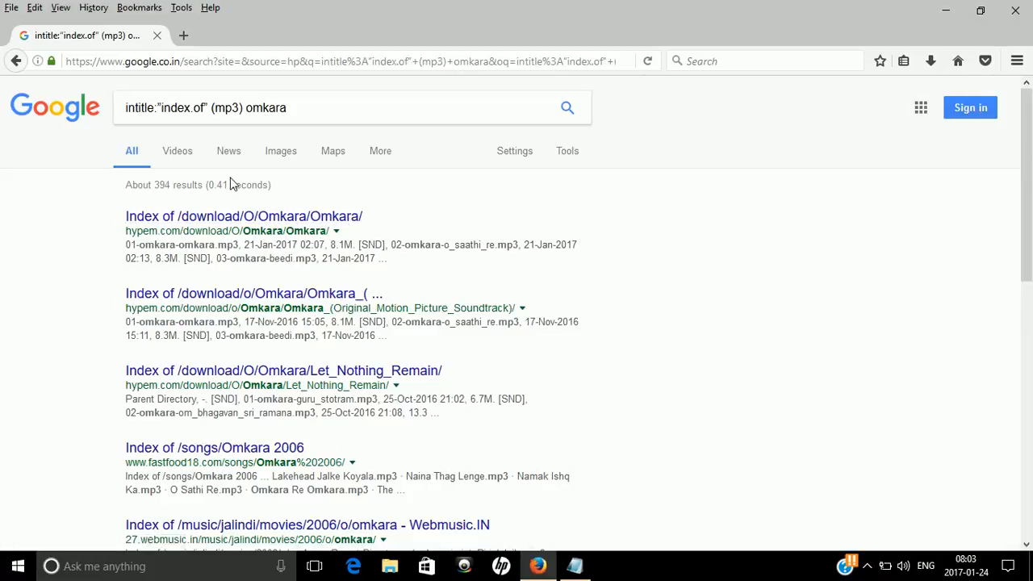
pyautogui.moveTo(142, 204)
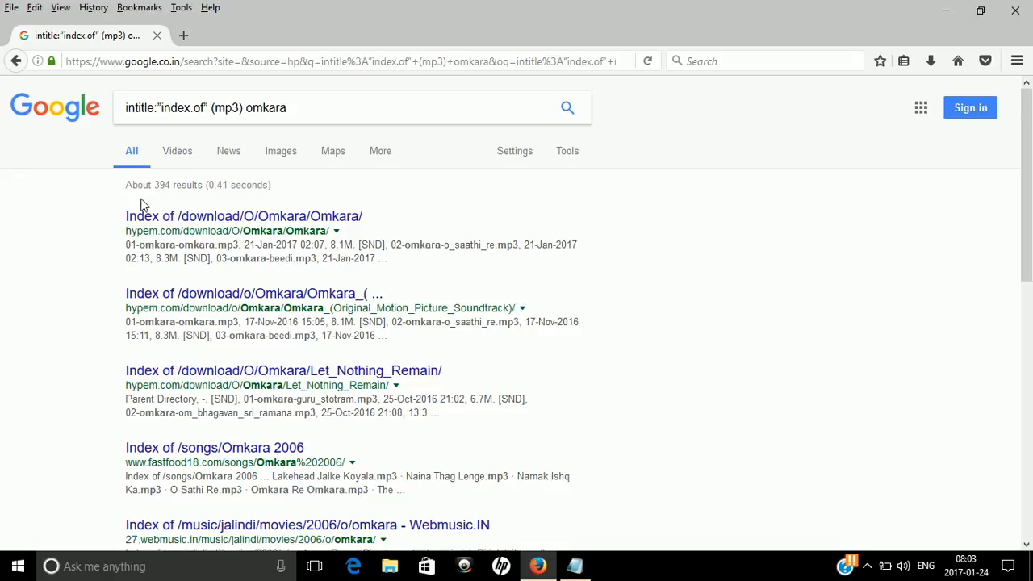
# Open the first result, 'Index of /download/O/Omkara/Omkara/'
pyautogui.click(242, 216)
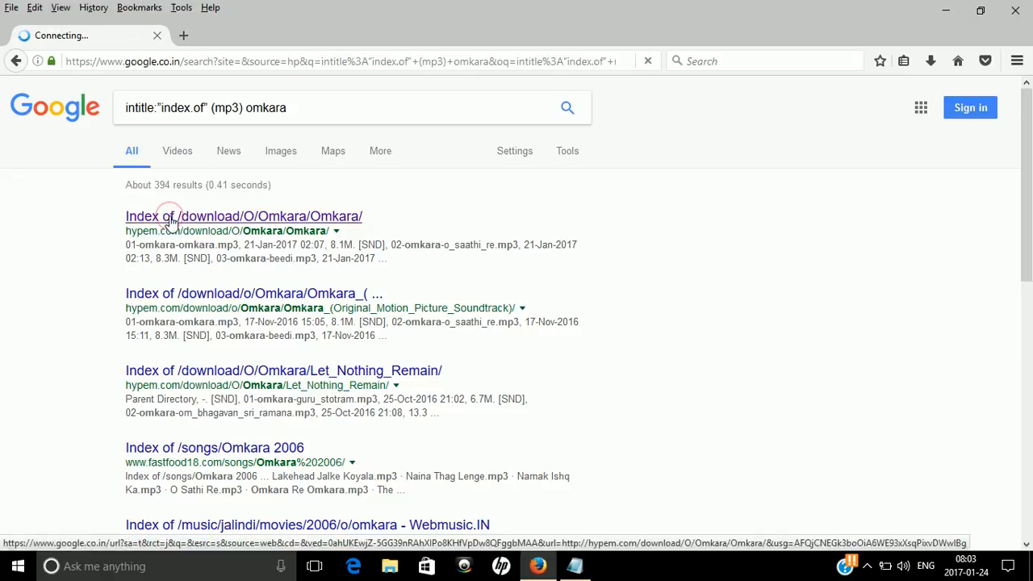
pyautogui.click(243, 216)
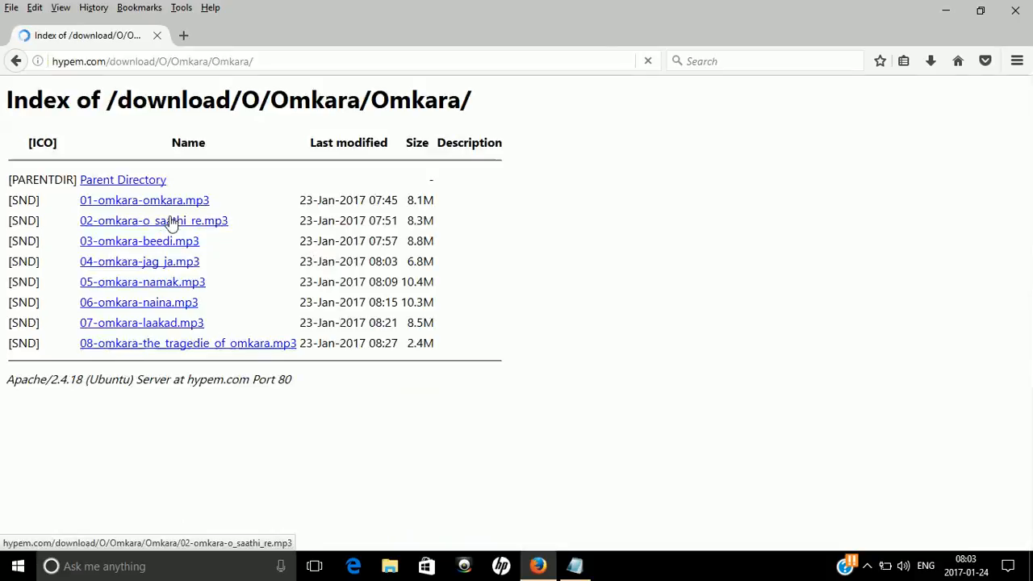
pyautogui.click(648, 61)
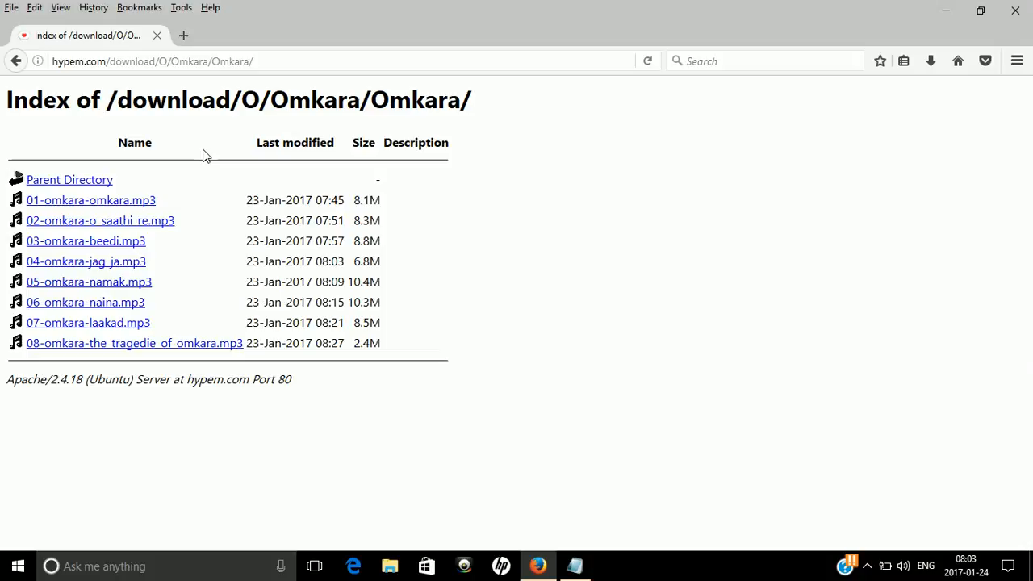
pyautogui.moveTo(123, 332)
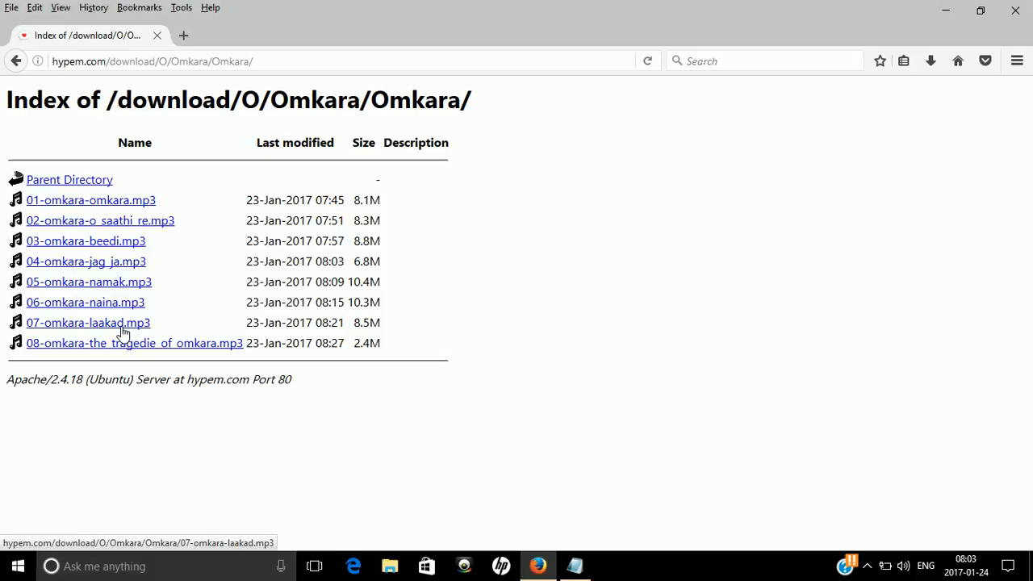
pyautogui.moveTo(99, 288)
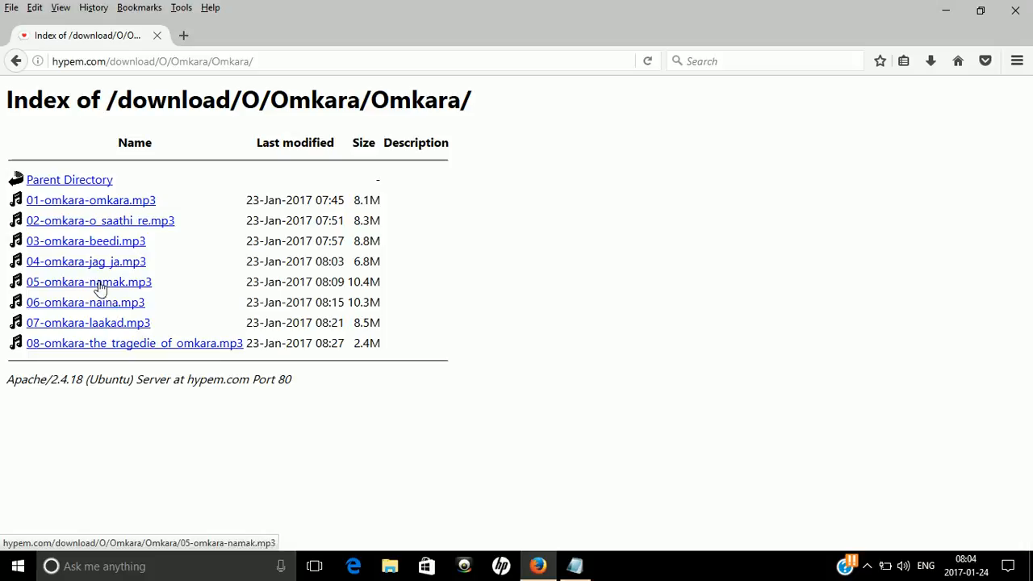
pyautogui.rightClick(89, 281)
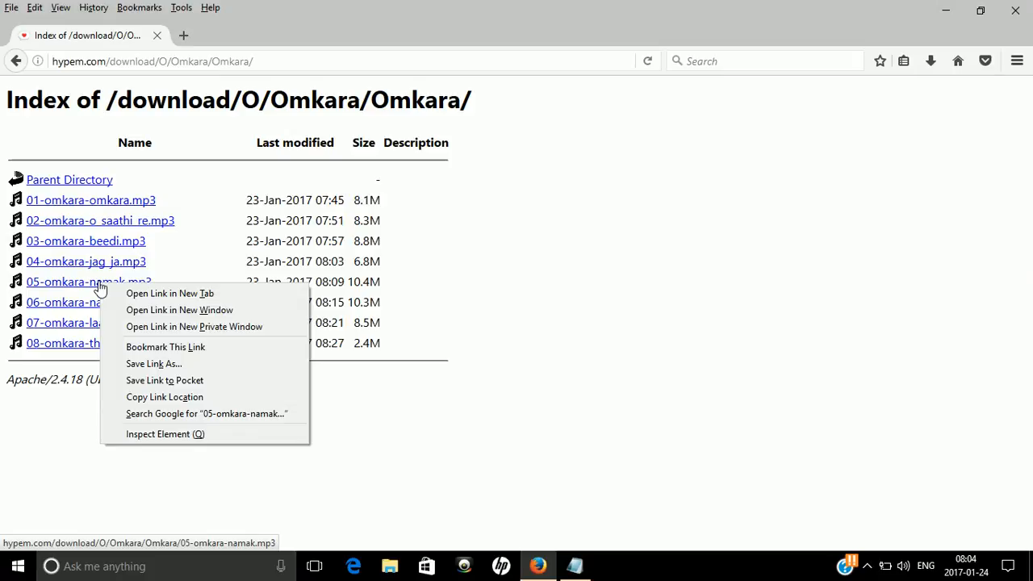
pyautogui.moveTo(194, 252)
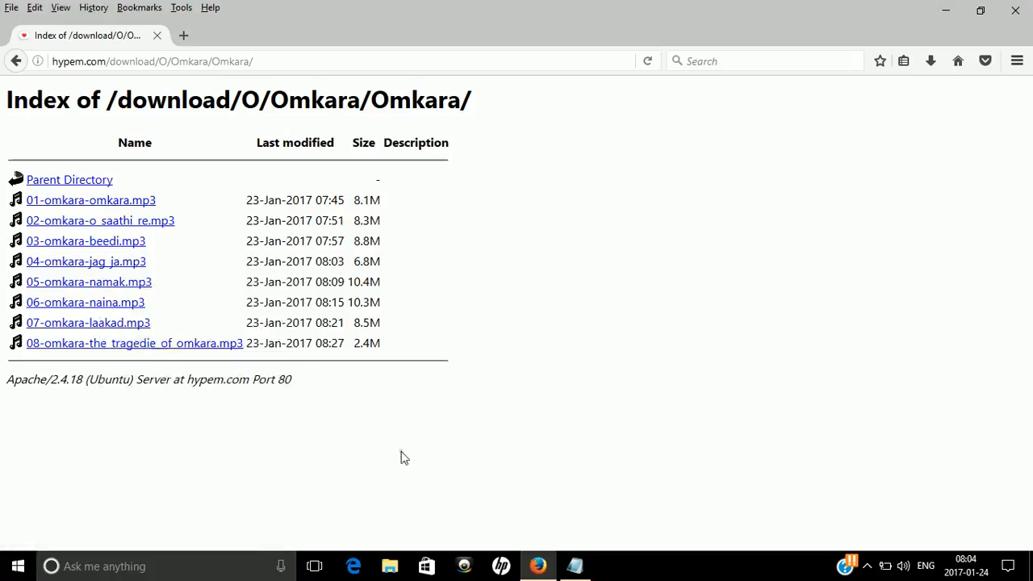
pyautogui.moveTo(84, 302)
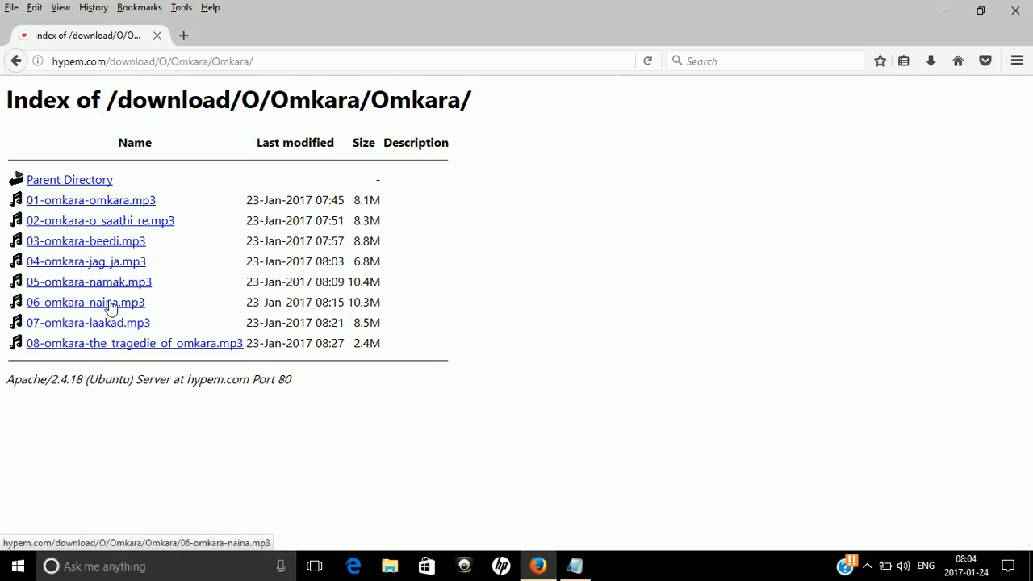
pyautogui.click(84, 302)
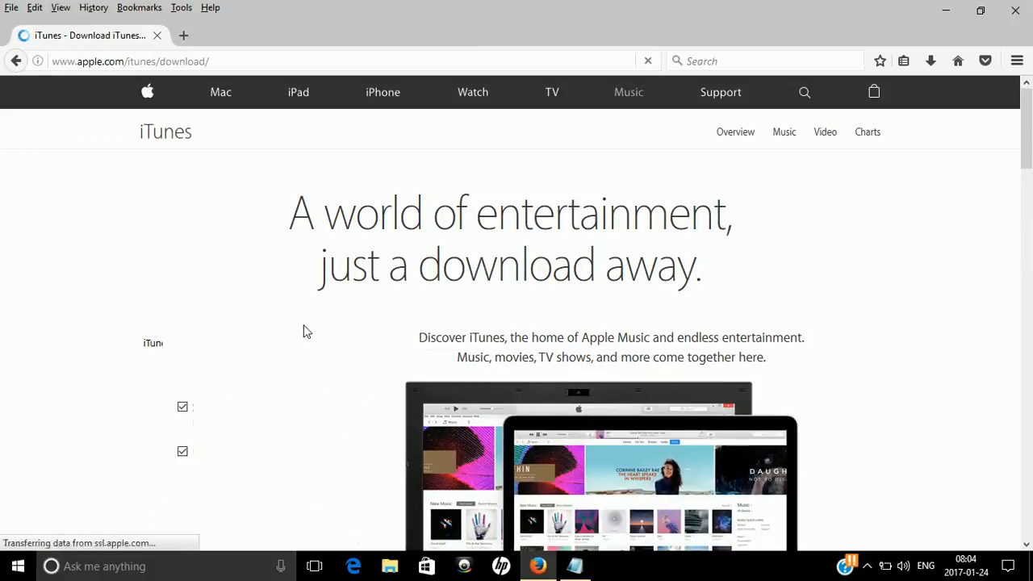
pyautogui.scroll(-3)
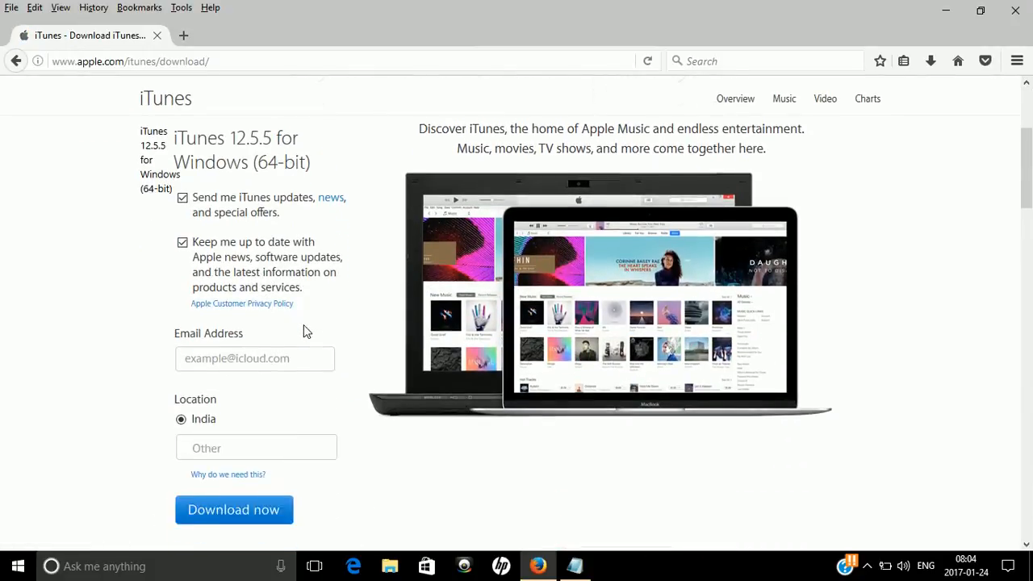
pyautogui.scroll(-3)
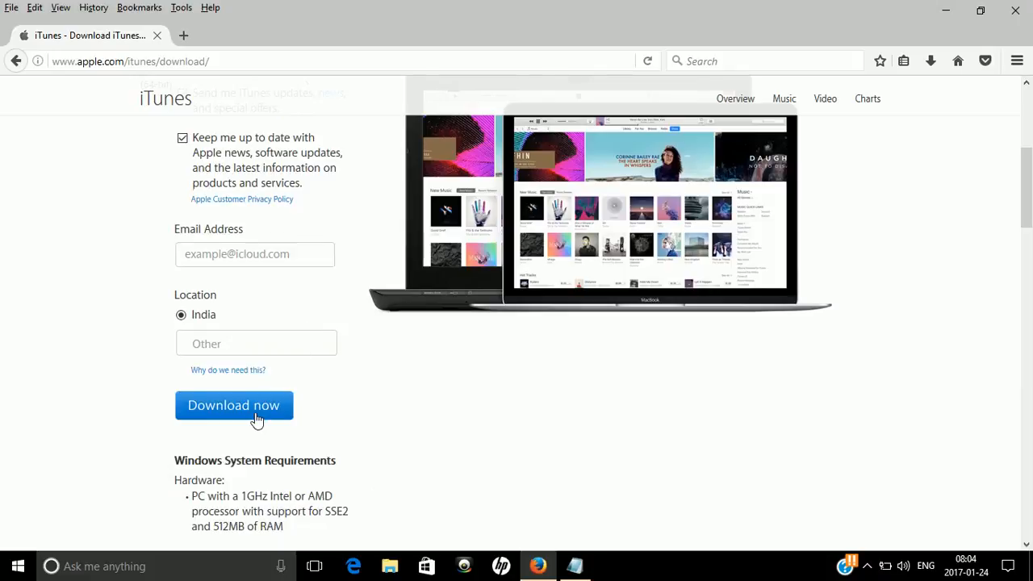
pyautogui.click(234, 406)
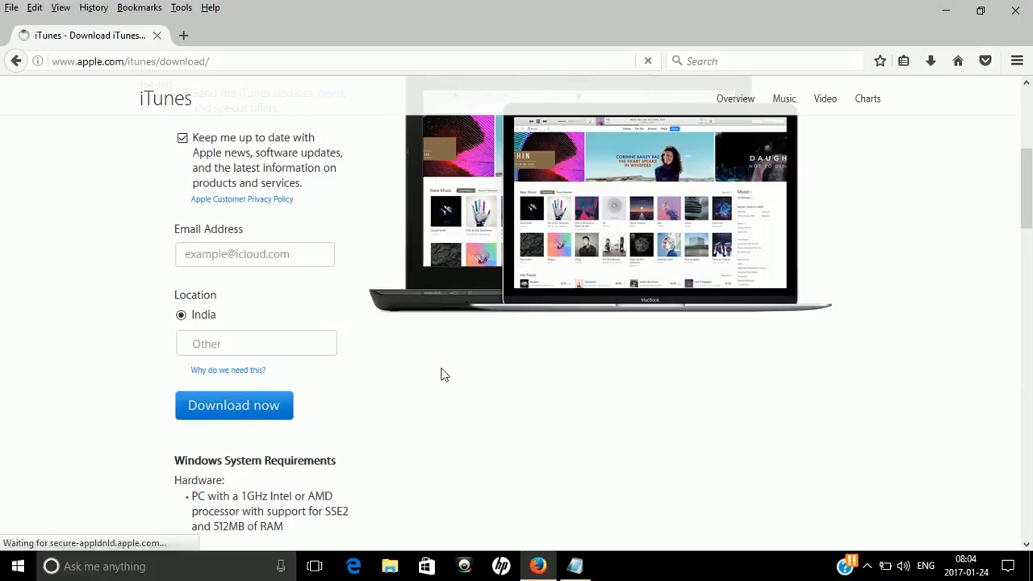
pyautogui.click(232, 405)
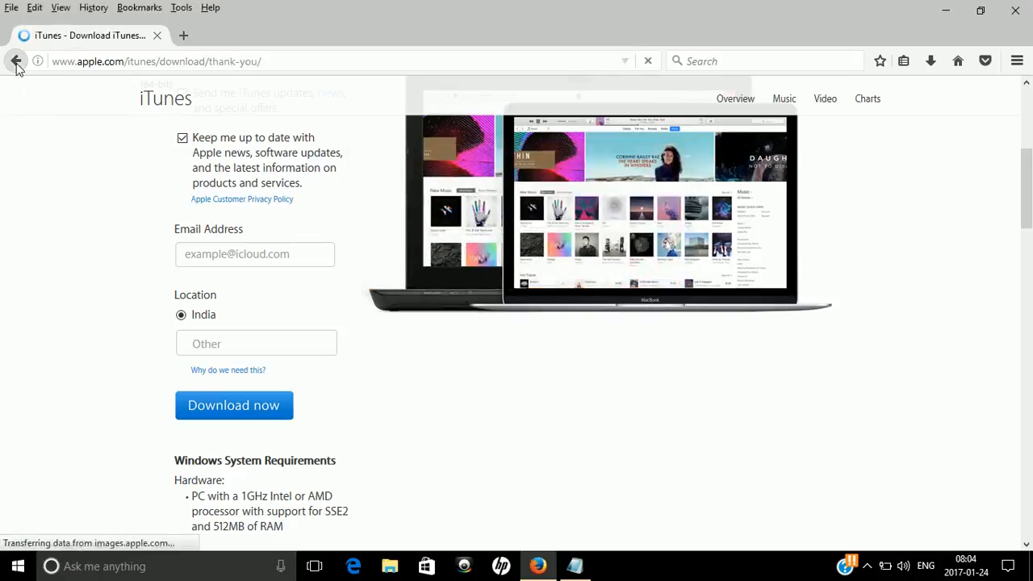
pyautogui.click(16, 62)
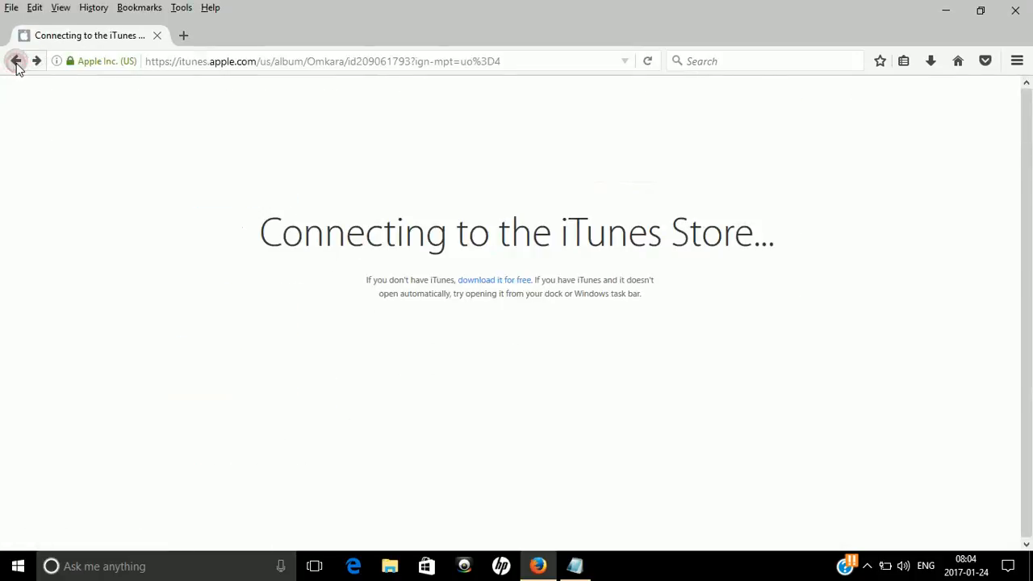
pyautogui.click(16, 62)
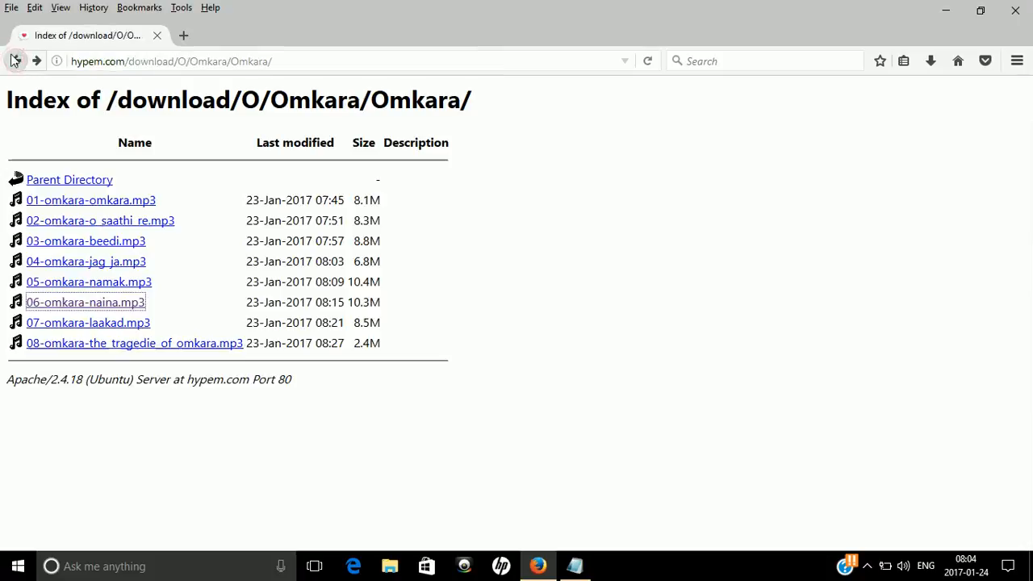
# Back on Google, open the Omkara soundtrack directory and its 06-omkara-naina.mp3 track
pyautogui.click(17, 62)
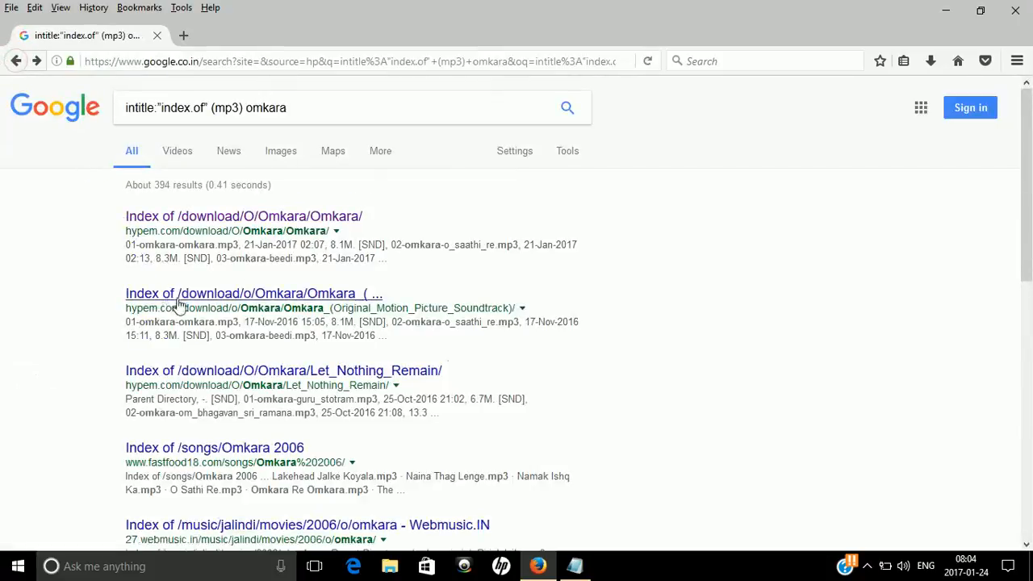
pyautogui.click(255, 294)
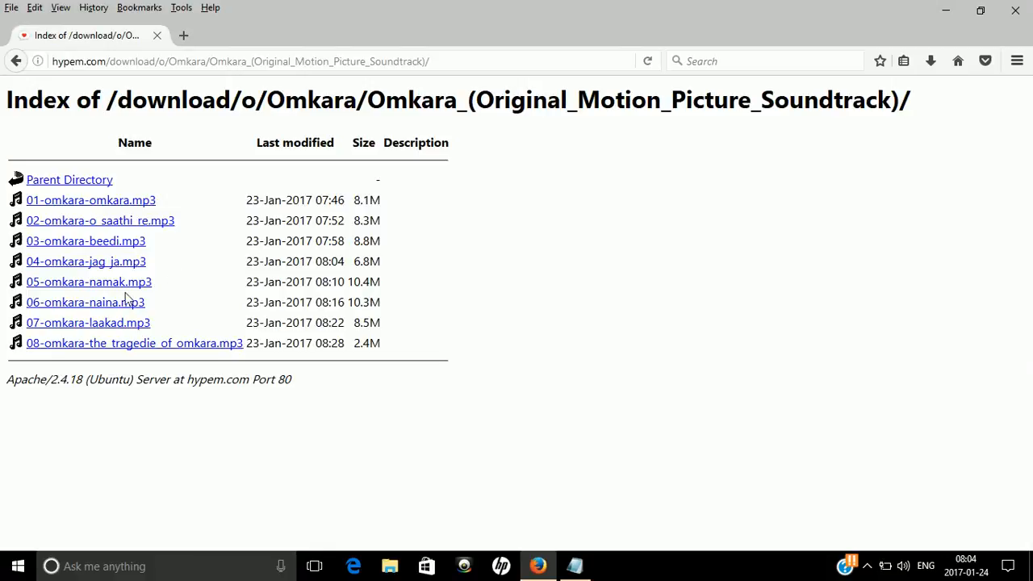
pyautogui.click(84, 302)
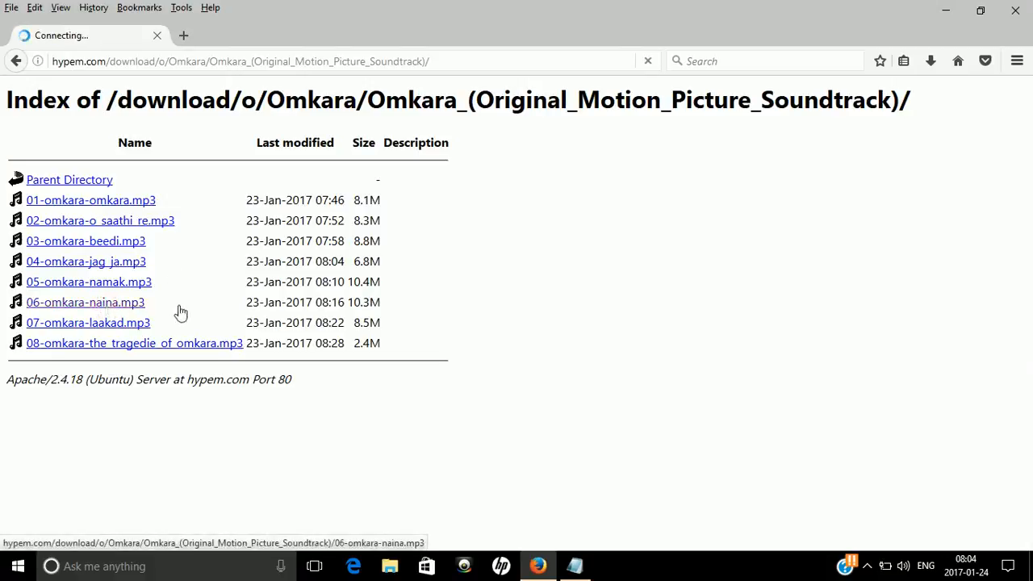
pyautogui.click(84, 301)
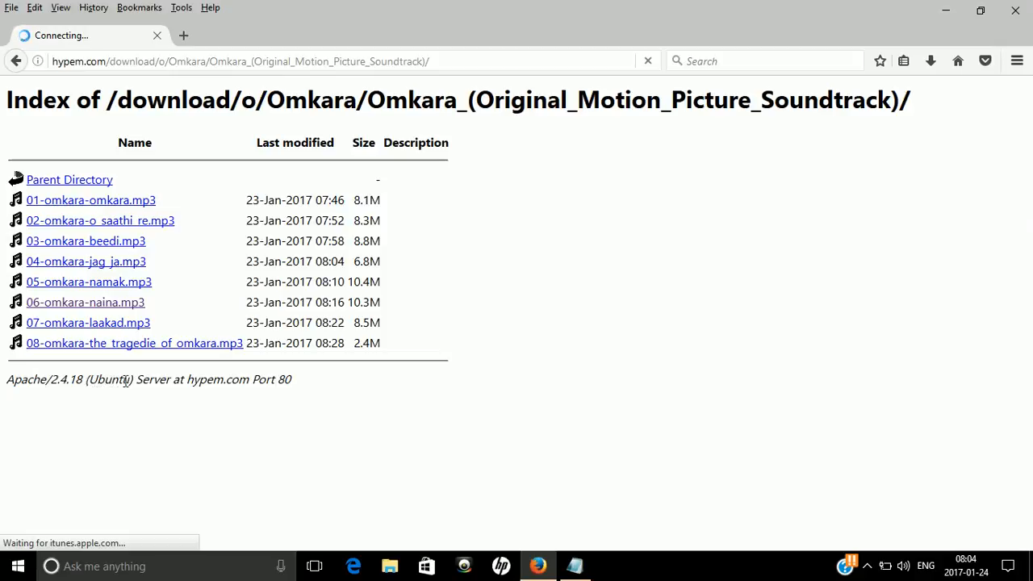
pyautogui.moveTo(284, 384)
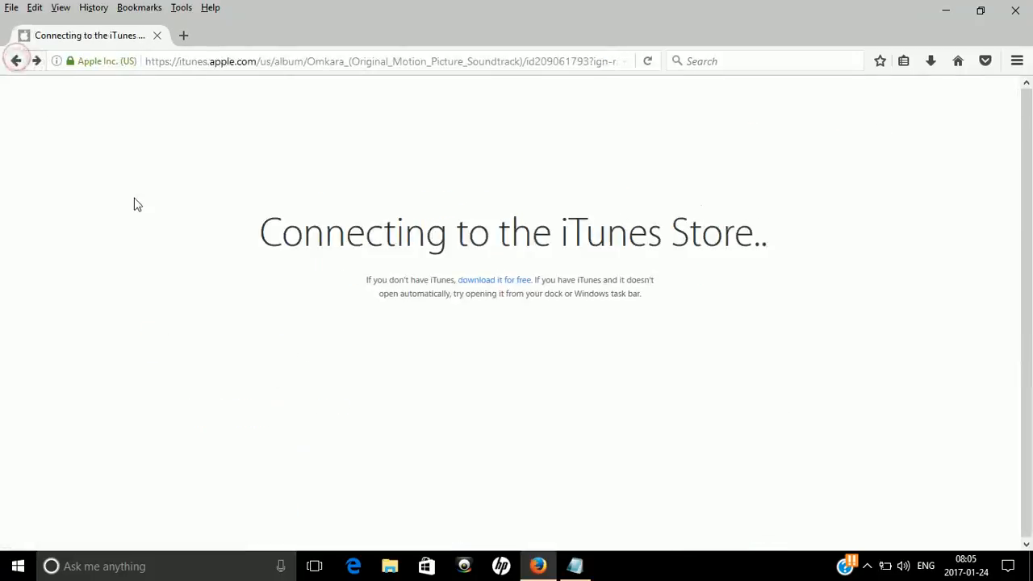
pyautogui.moveTo(16, 61)
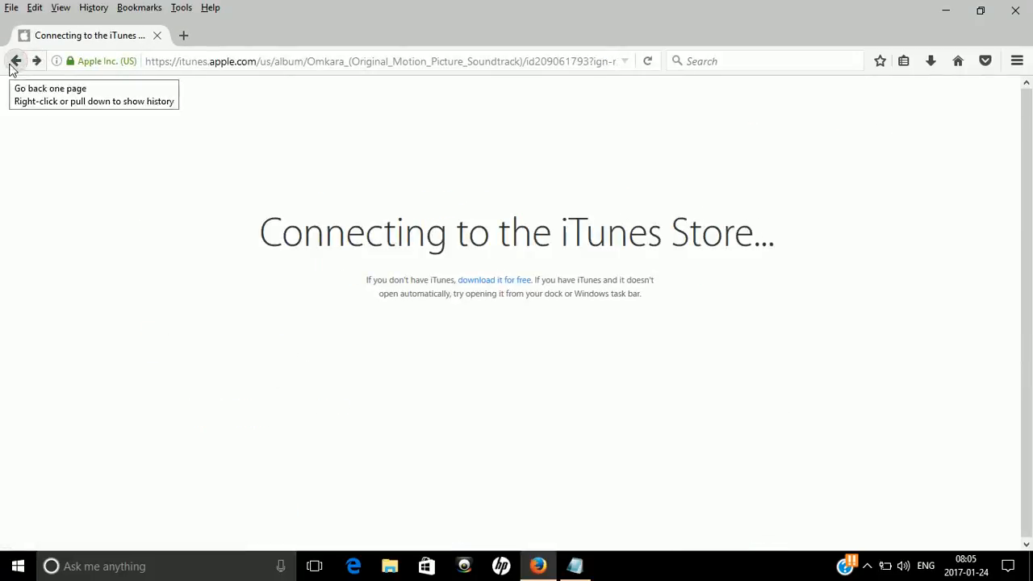
# Leave the iTunes Store redirect and return to the Google results
pyautogui.click(16, 61)
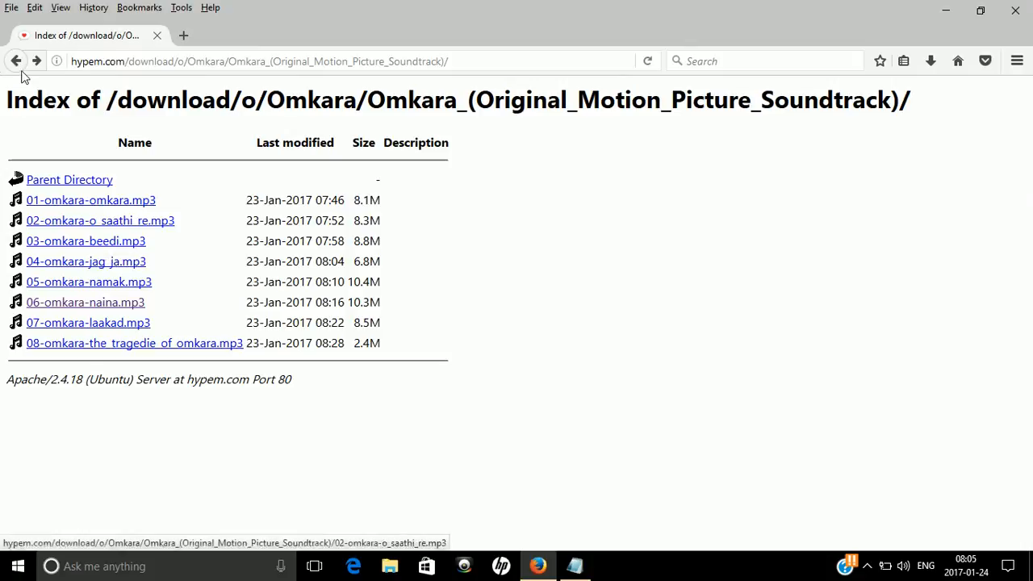
pyautogui.click(16, 61)
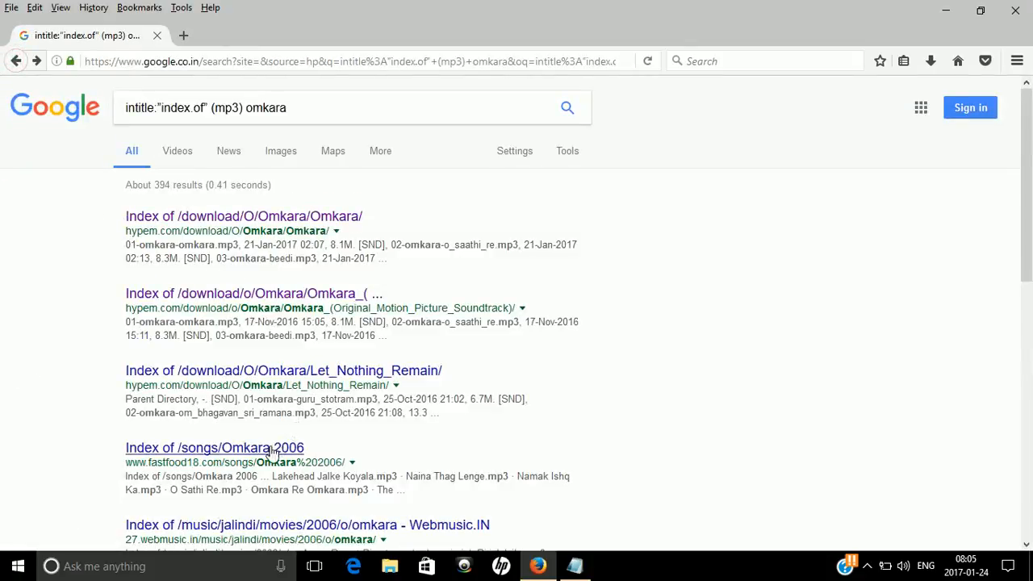
# Open the webmusic.in Omkara directory and play (webmusic.in)_Naina.mp3 in the browser
pyautogui.click(213, 449)
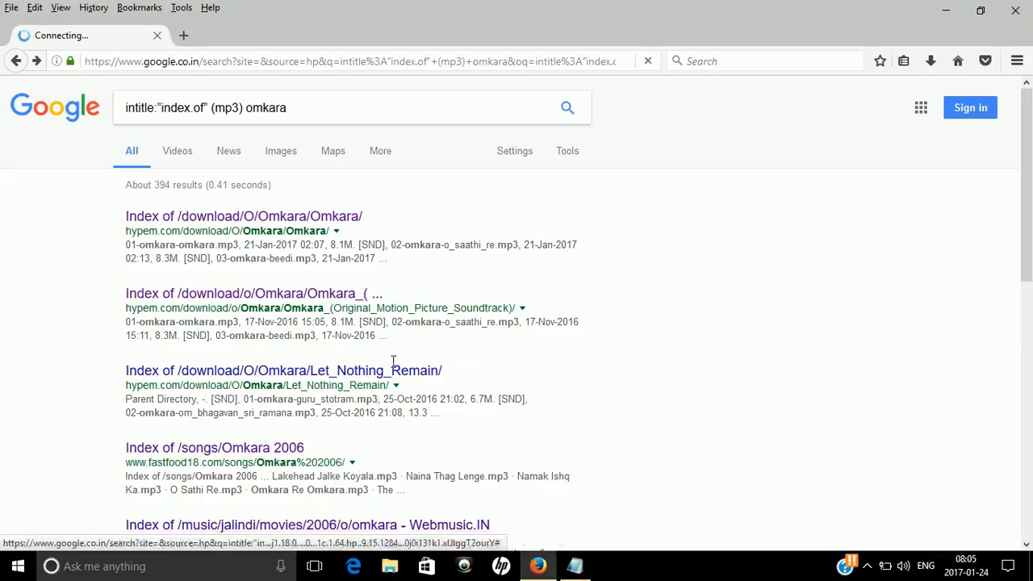
pyautogui.click(306, 524)
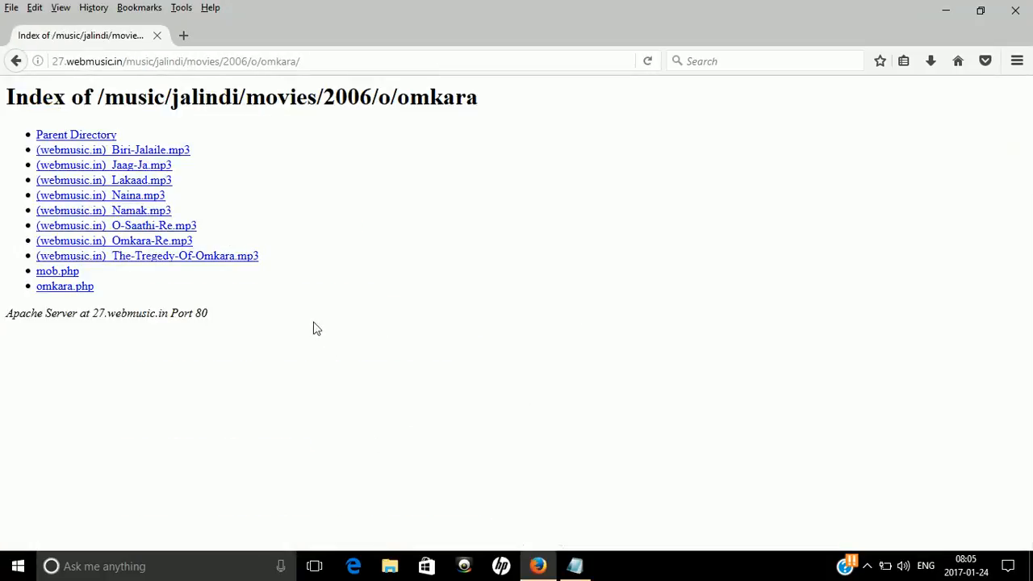
pyautogui.click(100, 195)
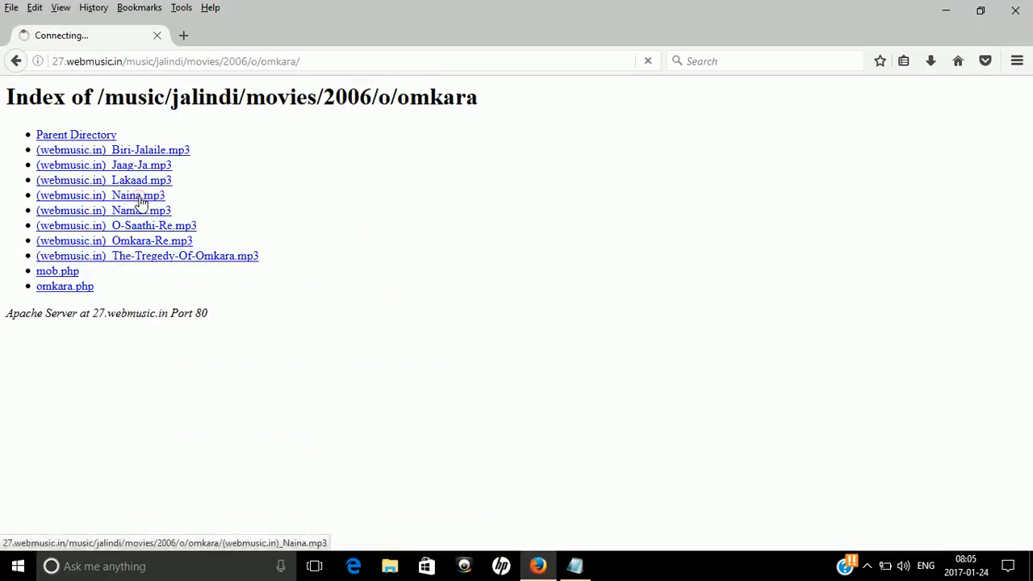
pyautogui.click(100, 195)
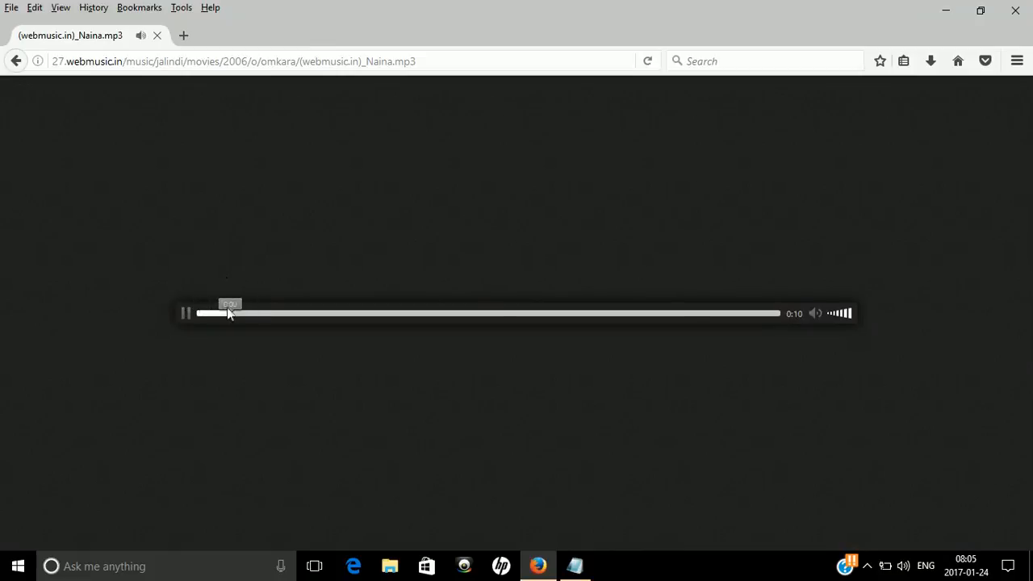
pyautogui.click(184, 313)
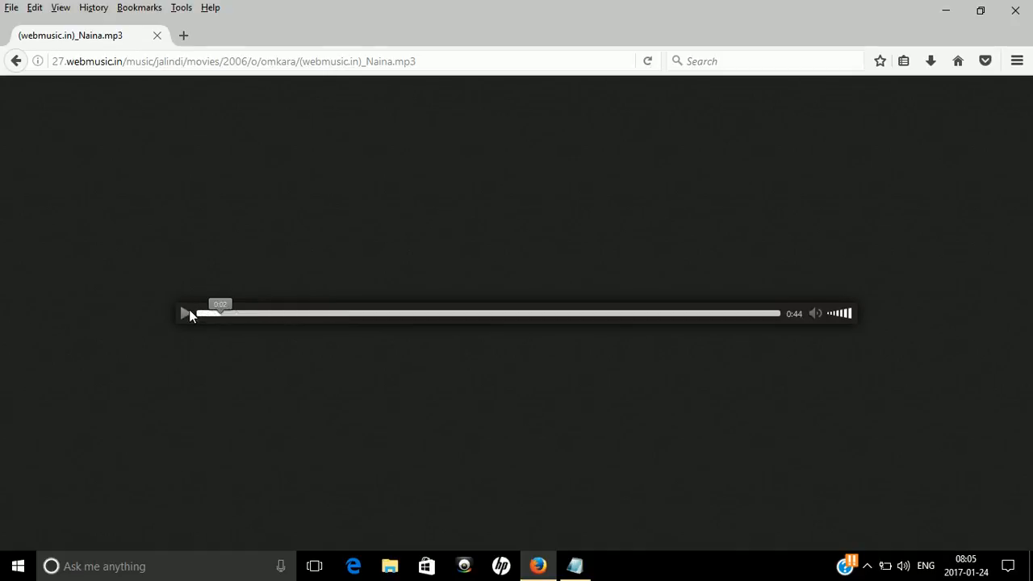
# Save the Naina mp3 to the Desktop via Save Audio As and confirm it in the Downloads panel
pyautogui.rightClick(194, 313)
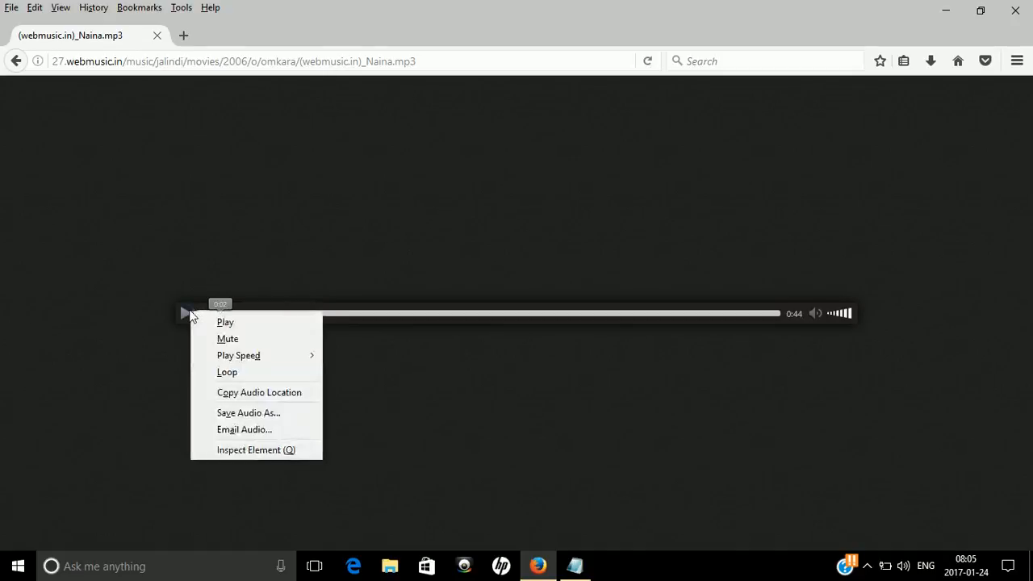
pyautogui.moveTo(249, 413)
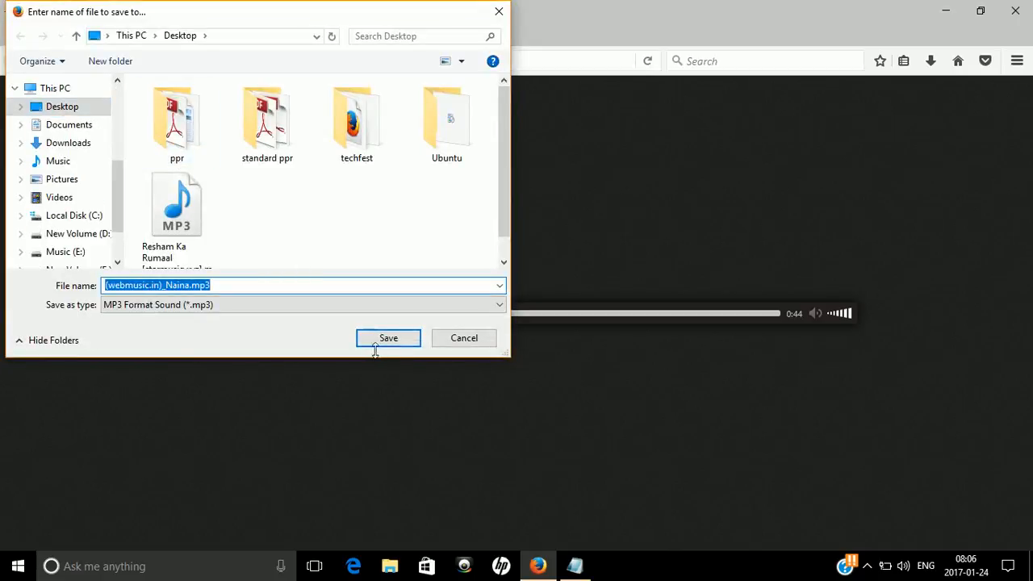
pyautogui.click(388, 337)
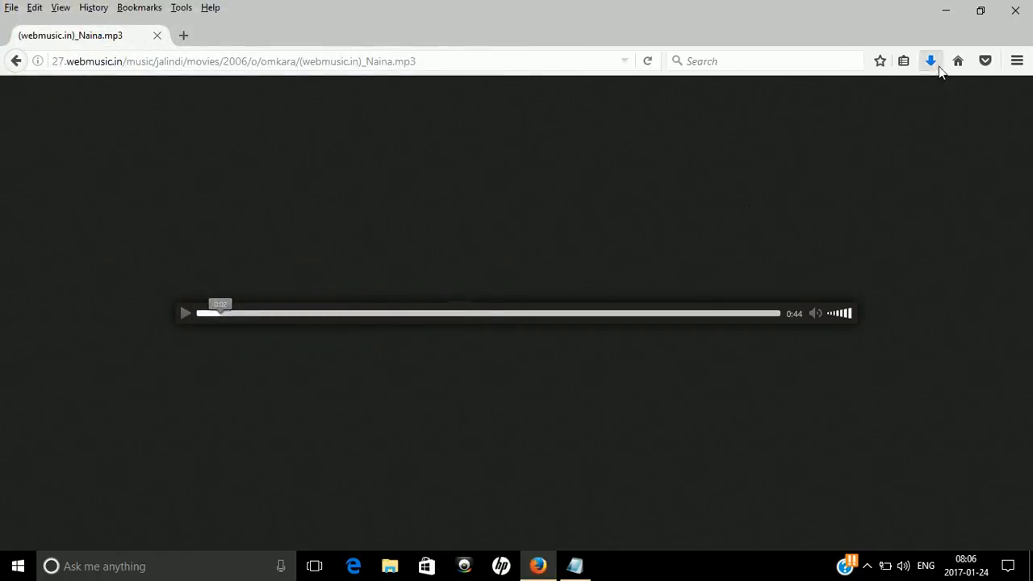
pyautogui.click(930, 62)
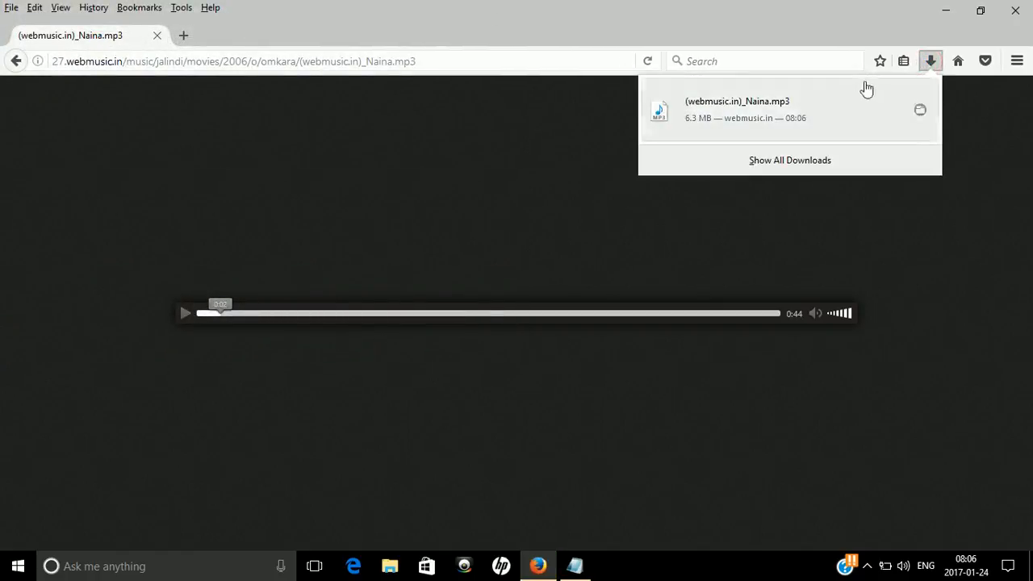
pyautogui.click(849, 103)
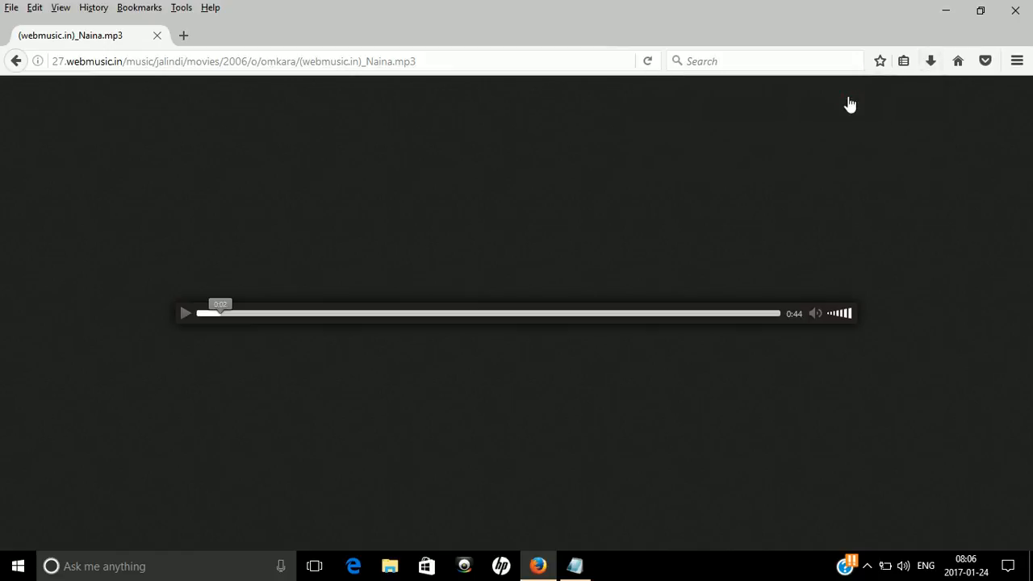